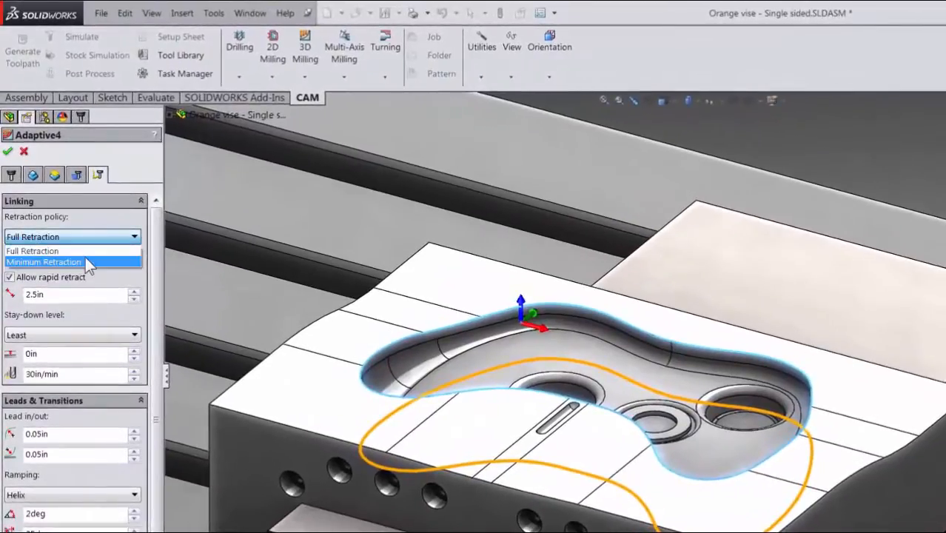
Step: Choose a retraction policy for the Adaptive clearing operation
{"action": "left_click", "coordinate": [71, 335]}
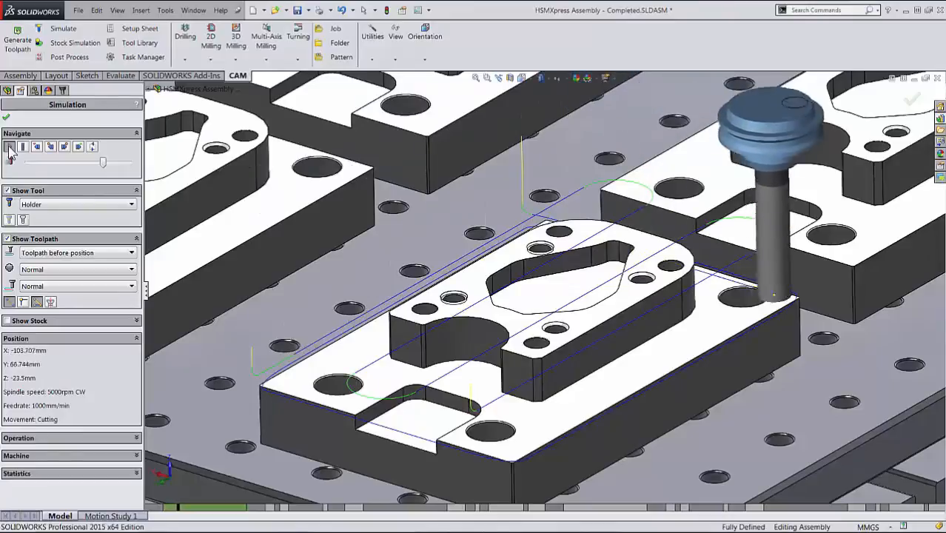
Step: Play the toolpath simulation across the plate, then enter cam.autodesk.com in the browser address bar
{"action": "left_click", "coordinate": [10, 148]}
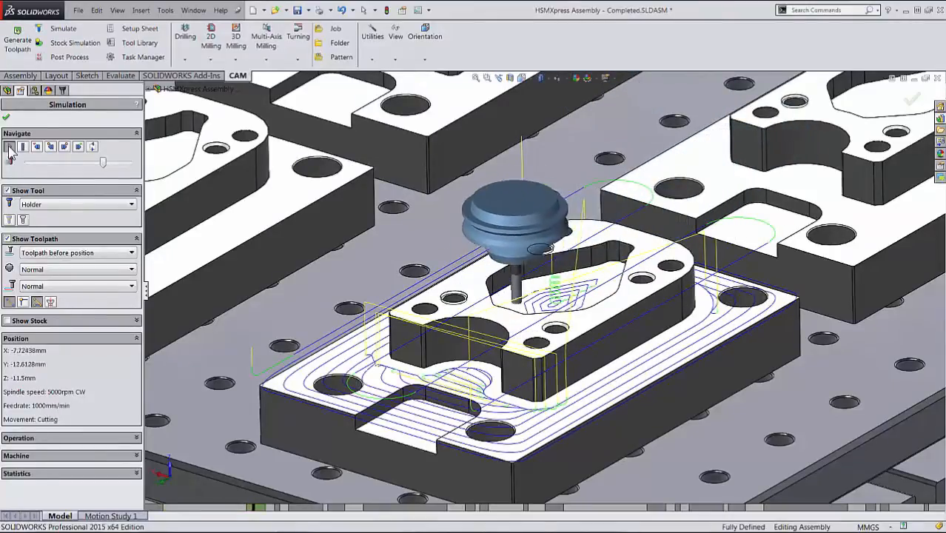
{"action": "left_click", "coordinate": [10, 146]}
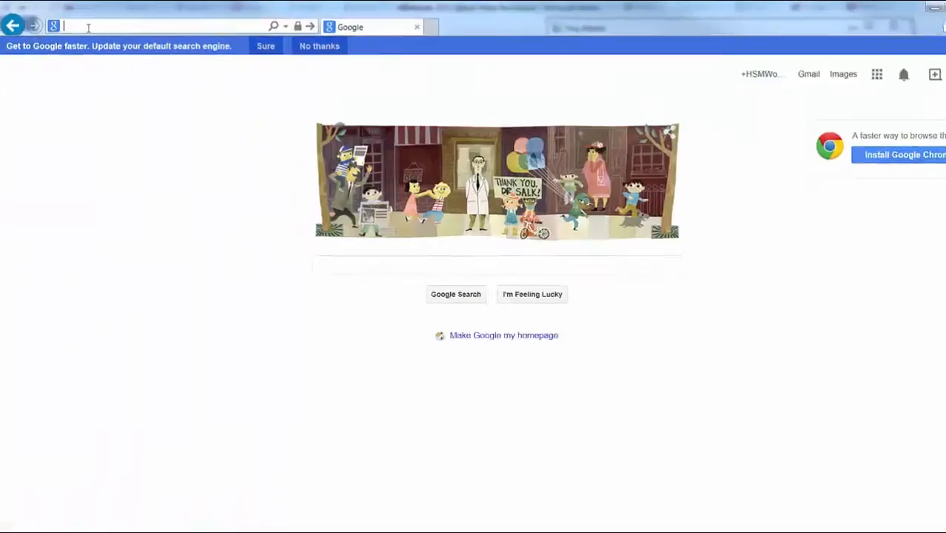
{"action": "type", "text": "cam.autodes"}
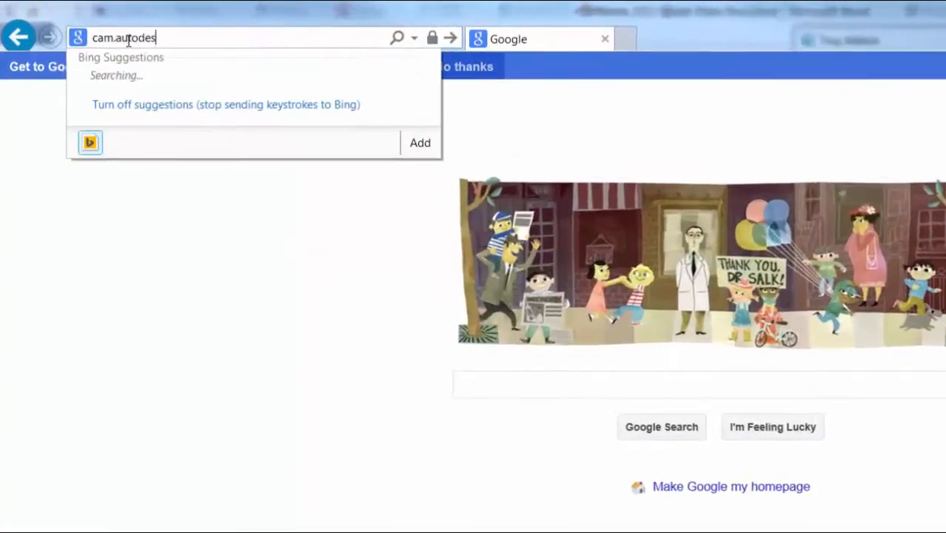